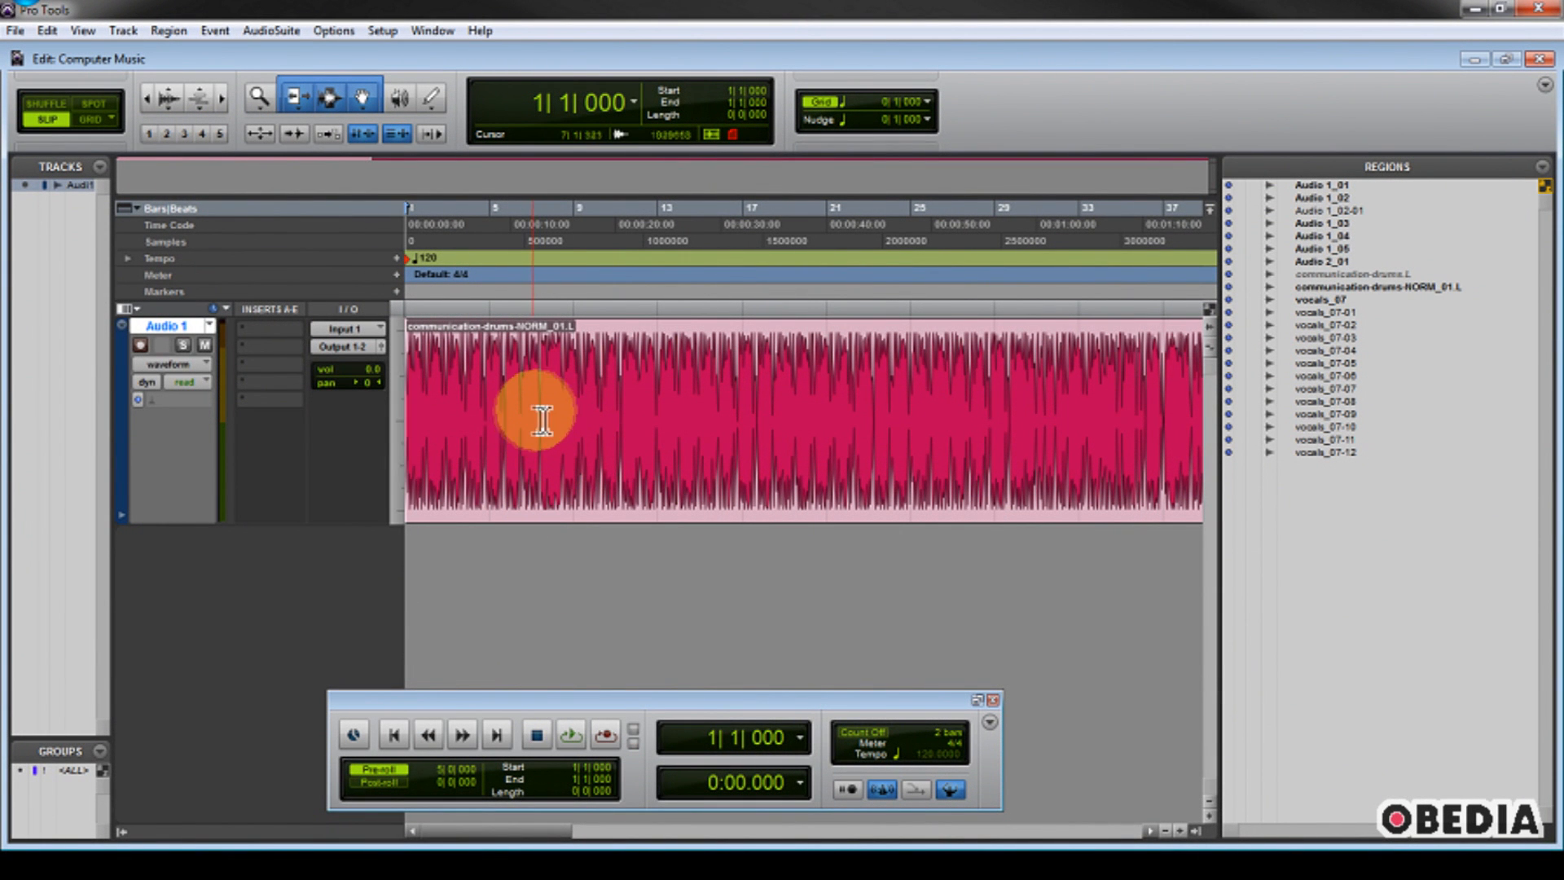
Place the insertion point inside the communication-drums region around bar 7 and play the dry beat
click(536, 409)
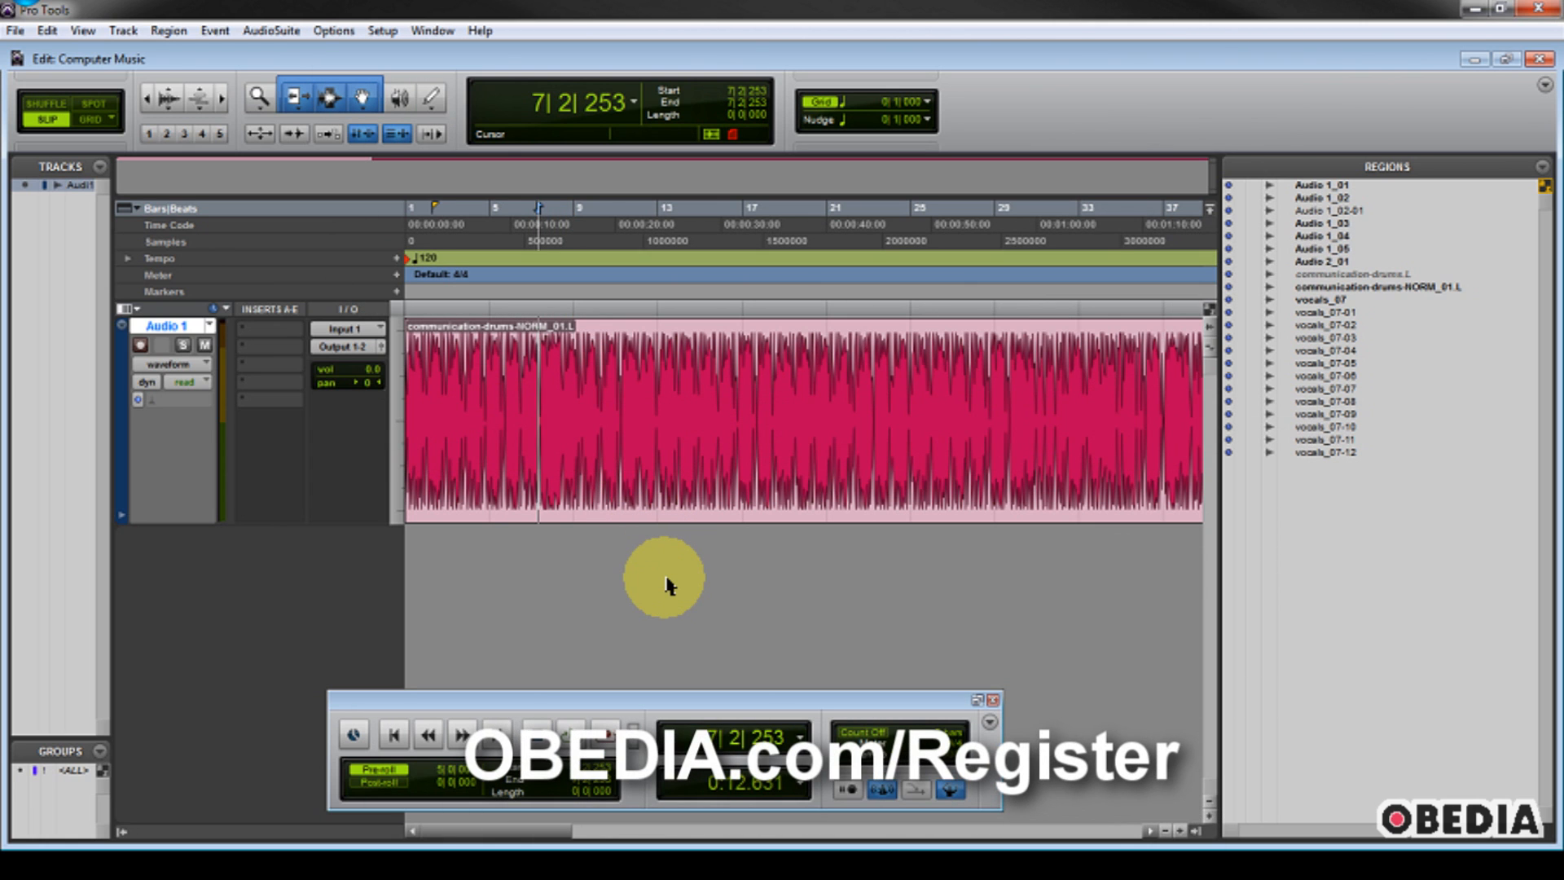
mouse_move(659, 598)
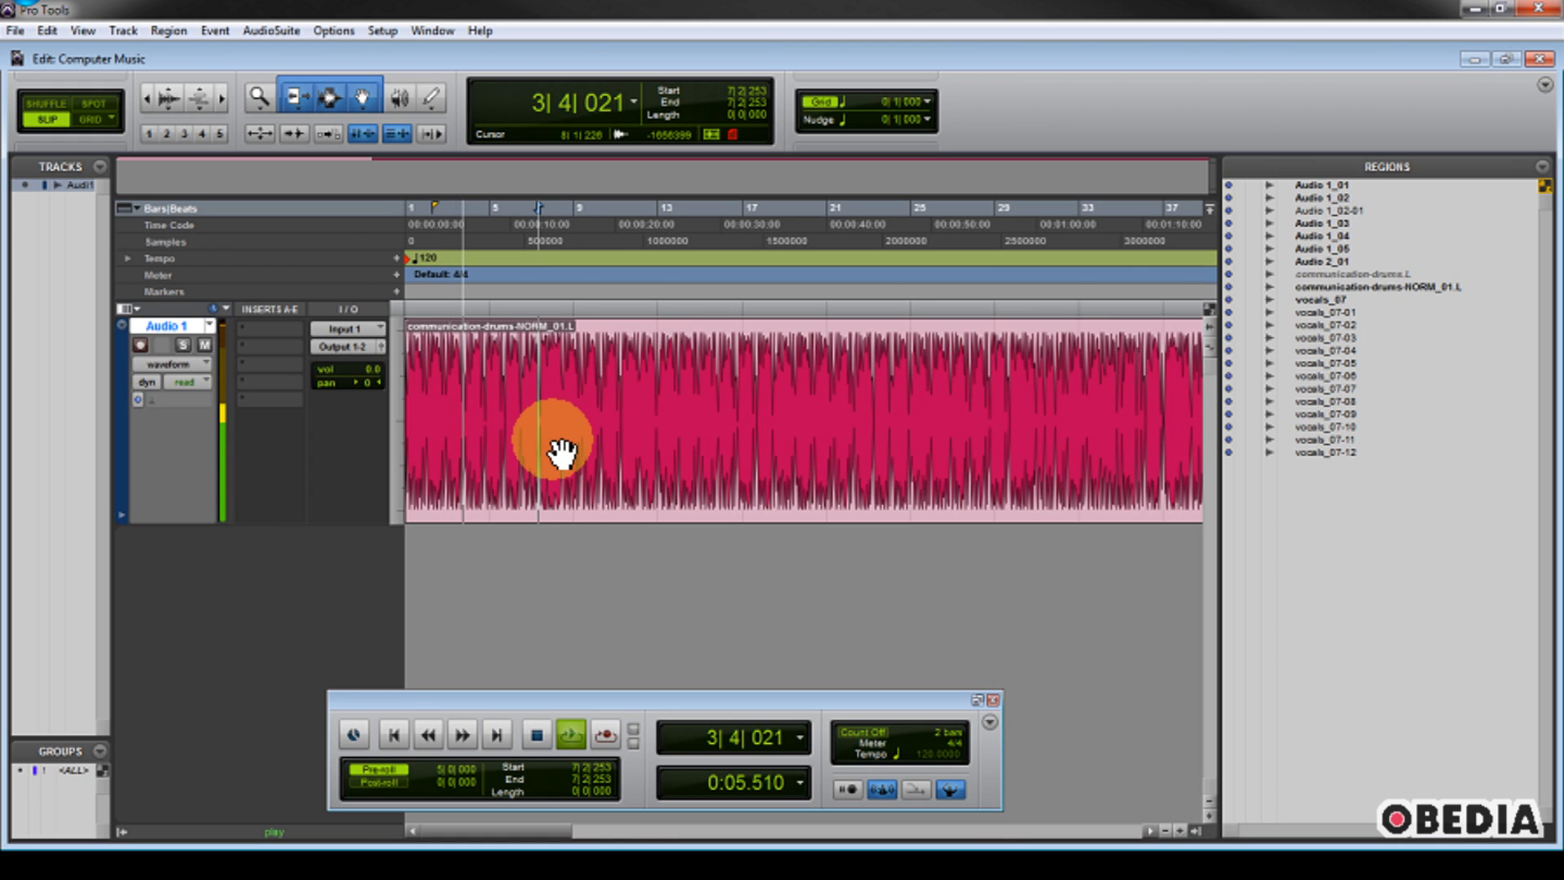
Stop at 4|4|045 and separate the region there (Ctrl+E), isolating the opening bars from 1|1|000
click(570, 733)
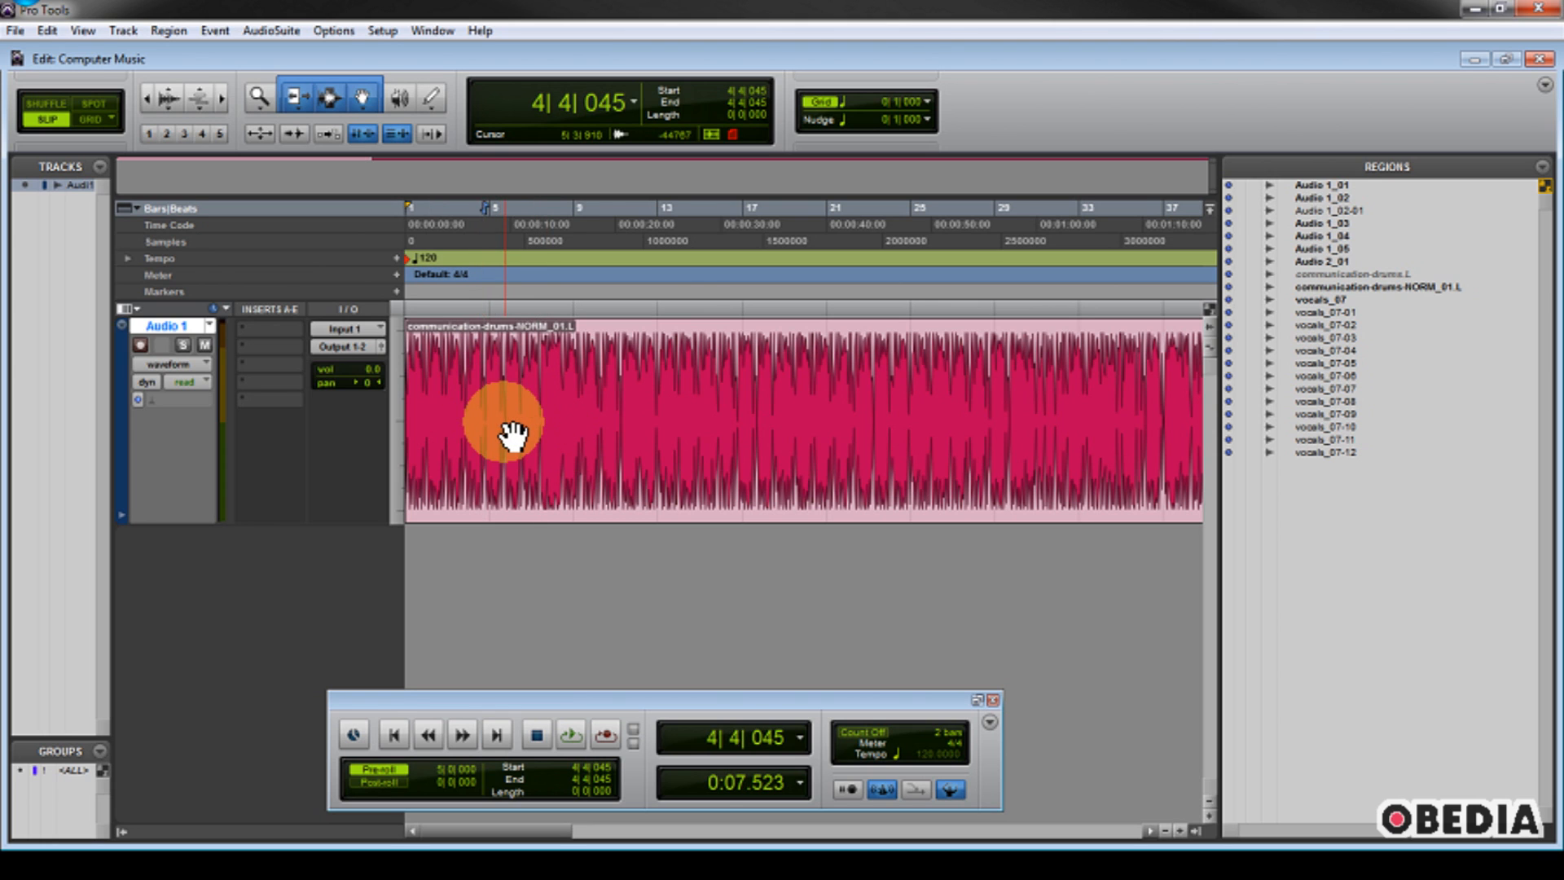
mouse_move(574, 442)
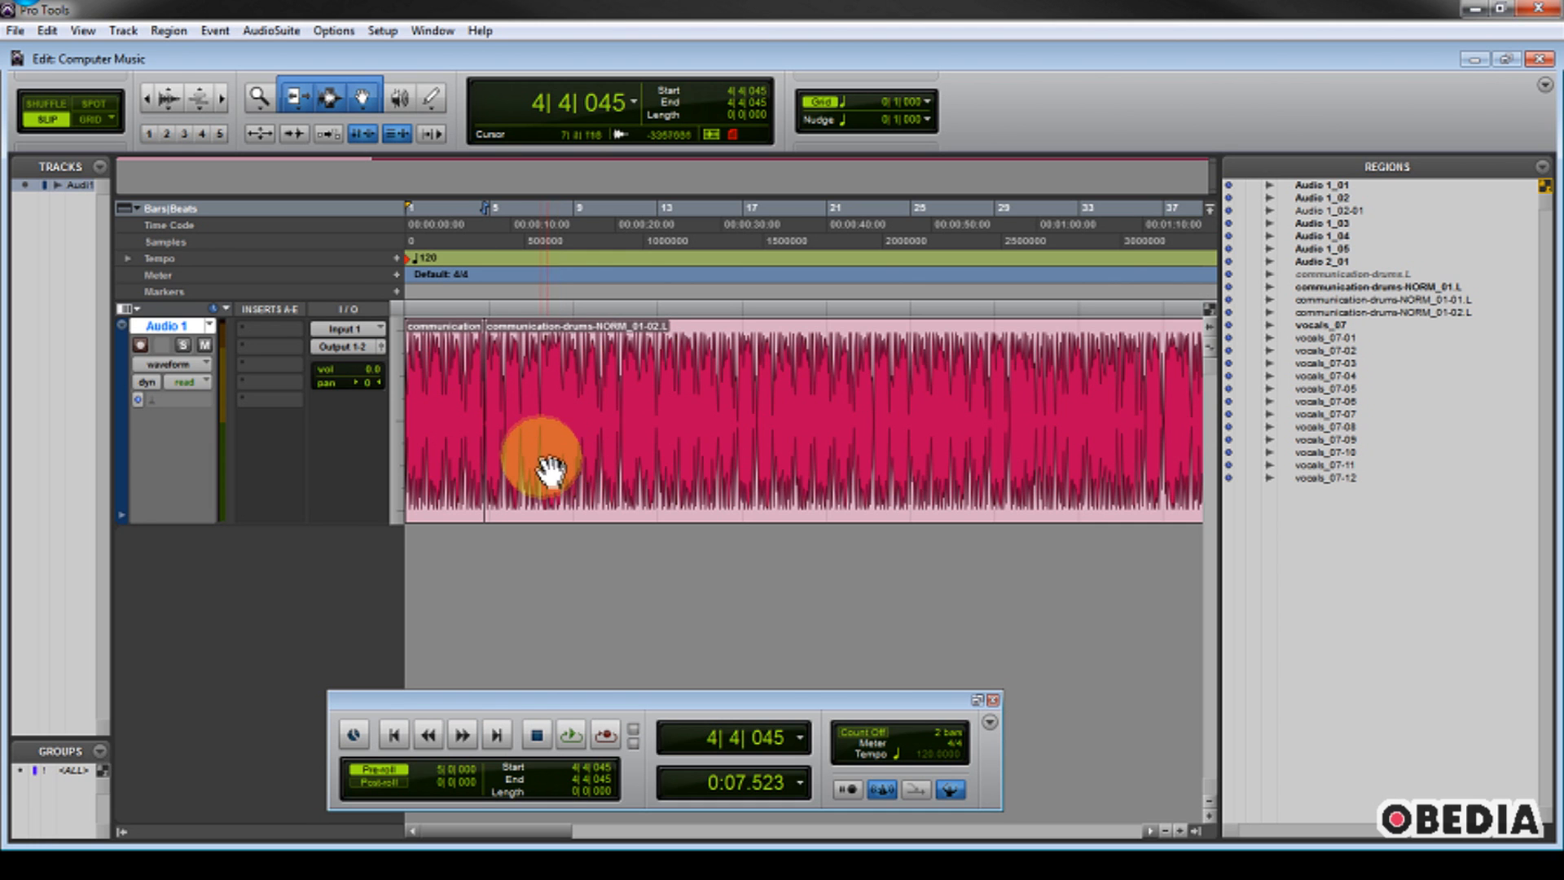
key(ctrl+e)
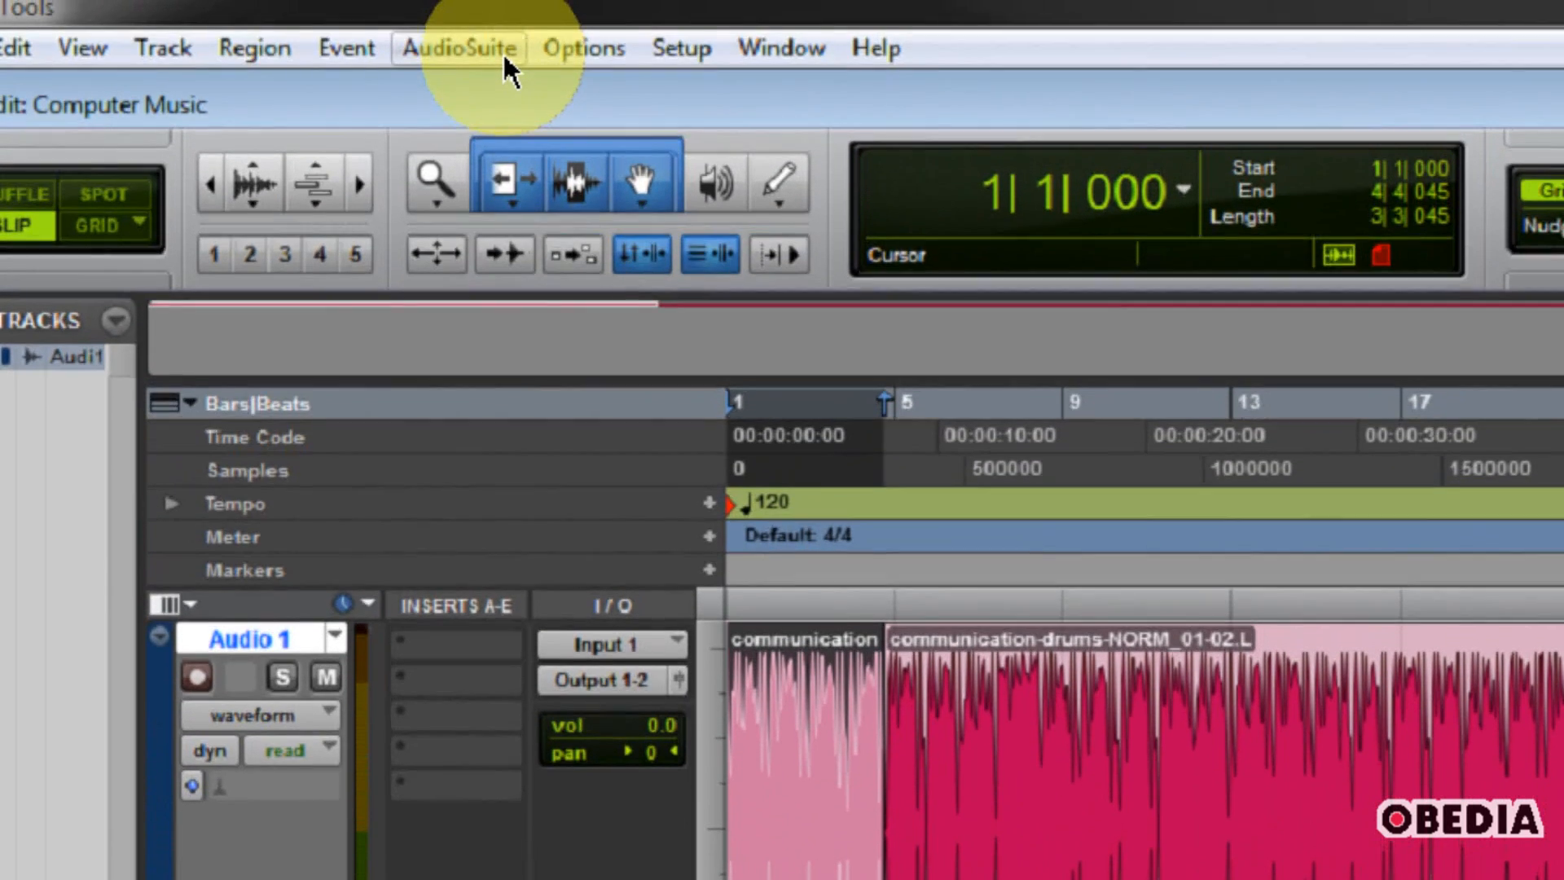
Bring up AudioSuite > Delay > Ping-Pong Delay at factory defaults for the opening region
click(460, 47)
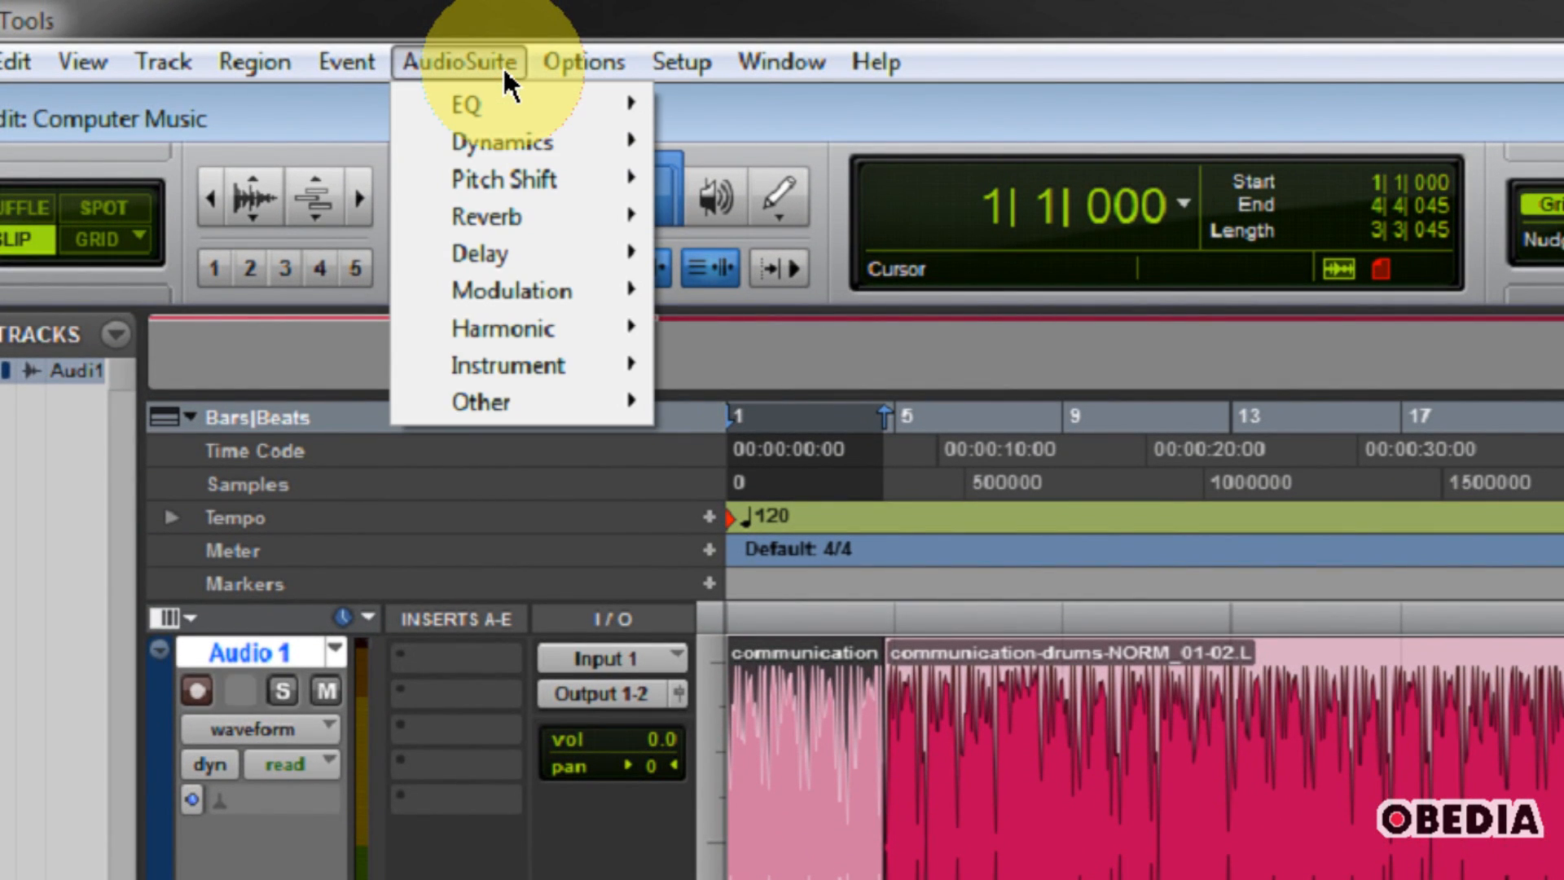
mouse_move(479, 253)
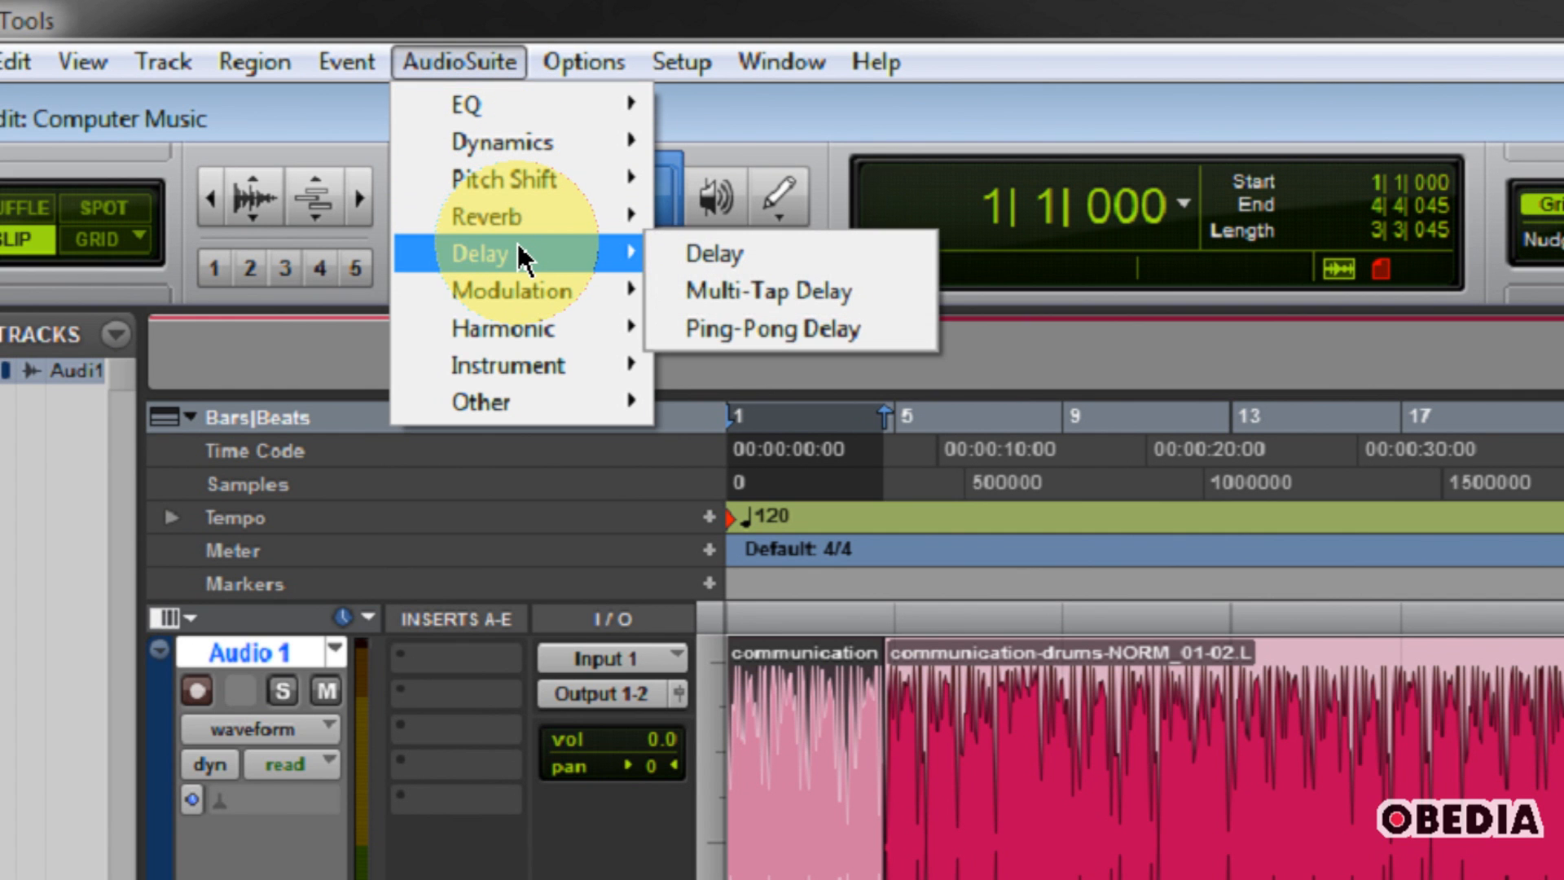
mouse_move(787, 327)
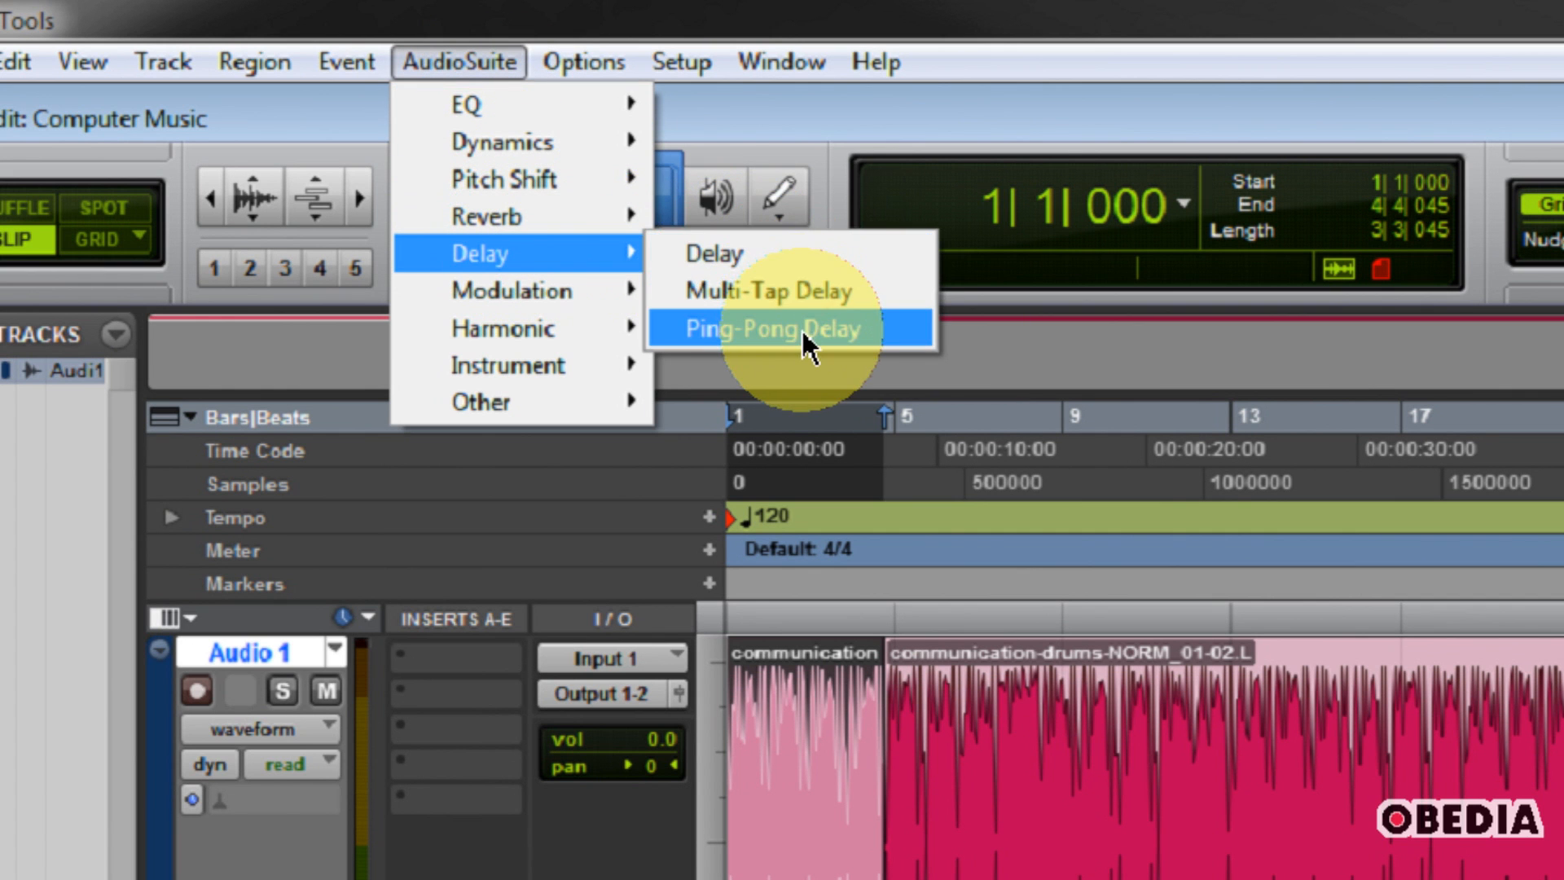
click(774, 327)
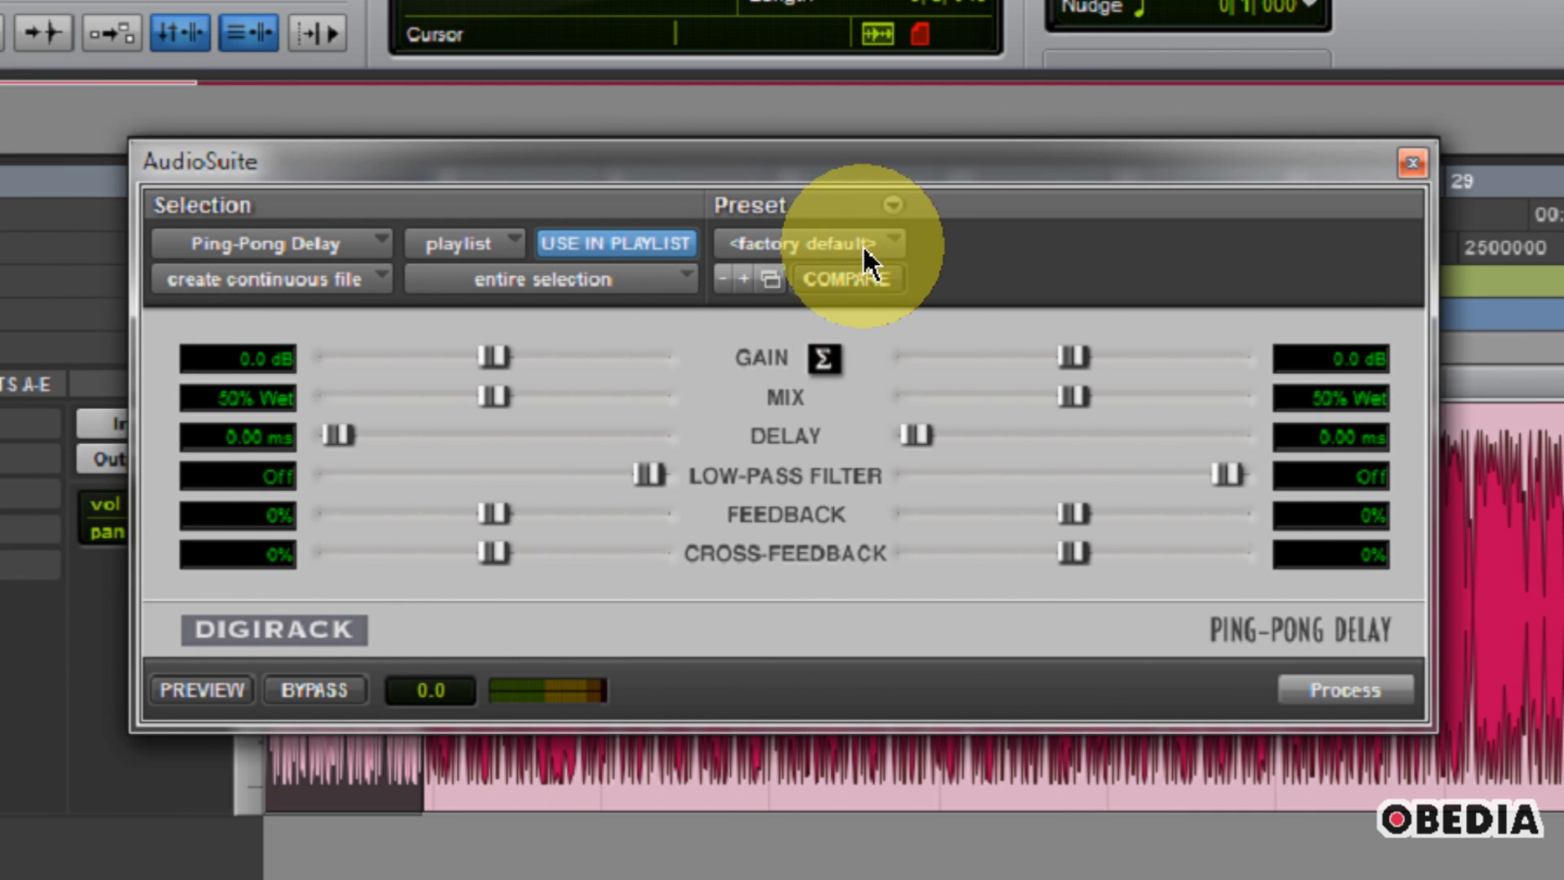
mouse_move(489, 384)
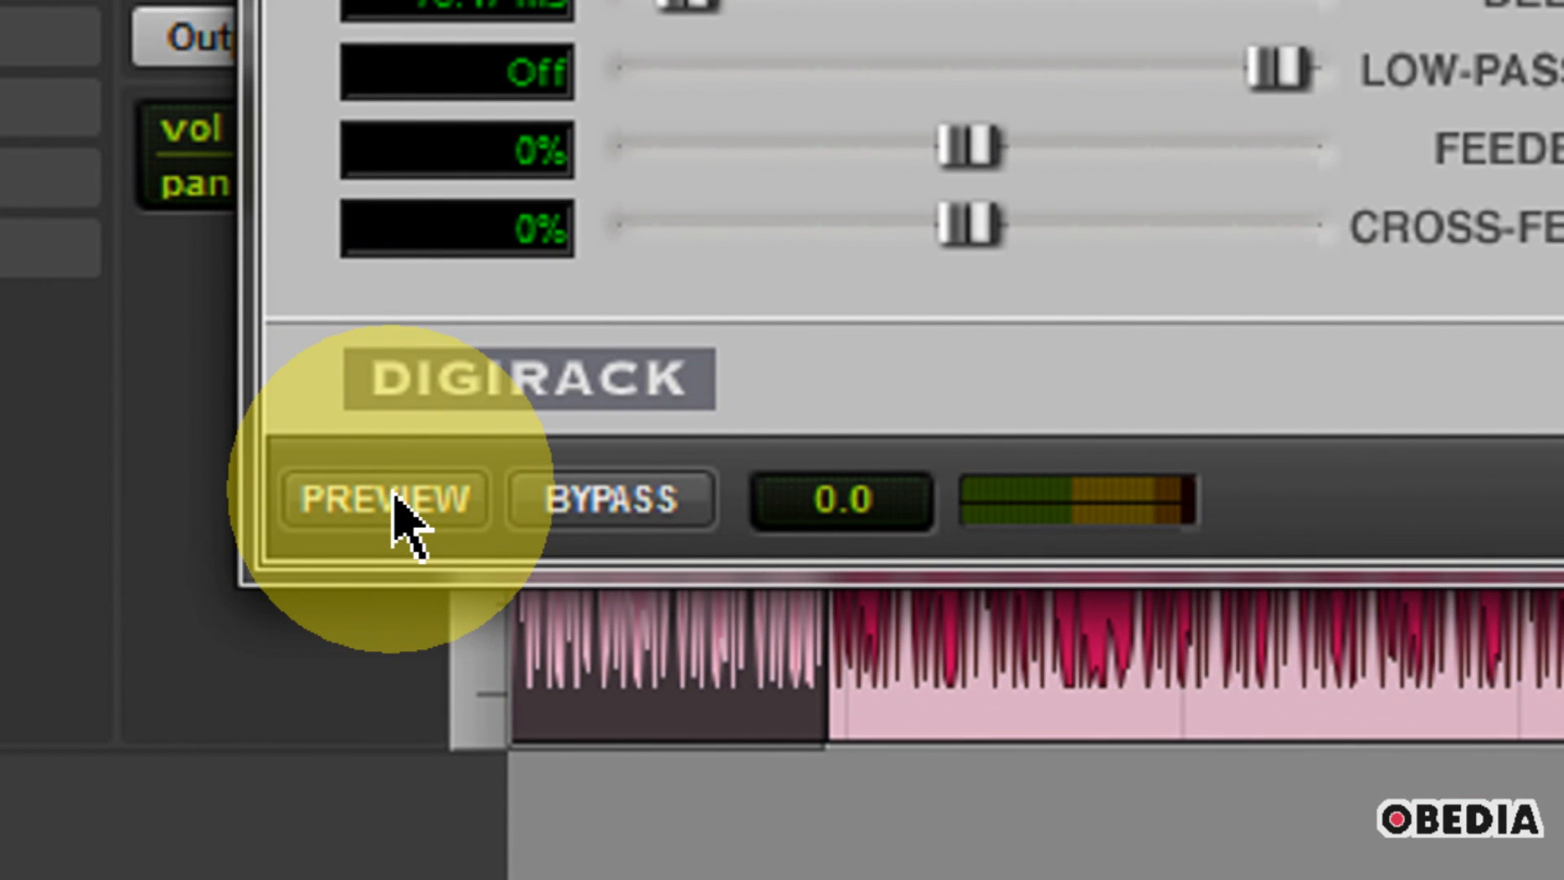
Preview the delay on the opening bars, raise Gain and Mix, and list the factory presets
click(381, 499)
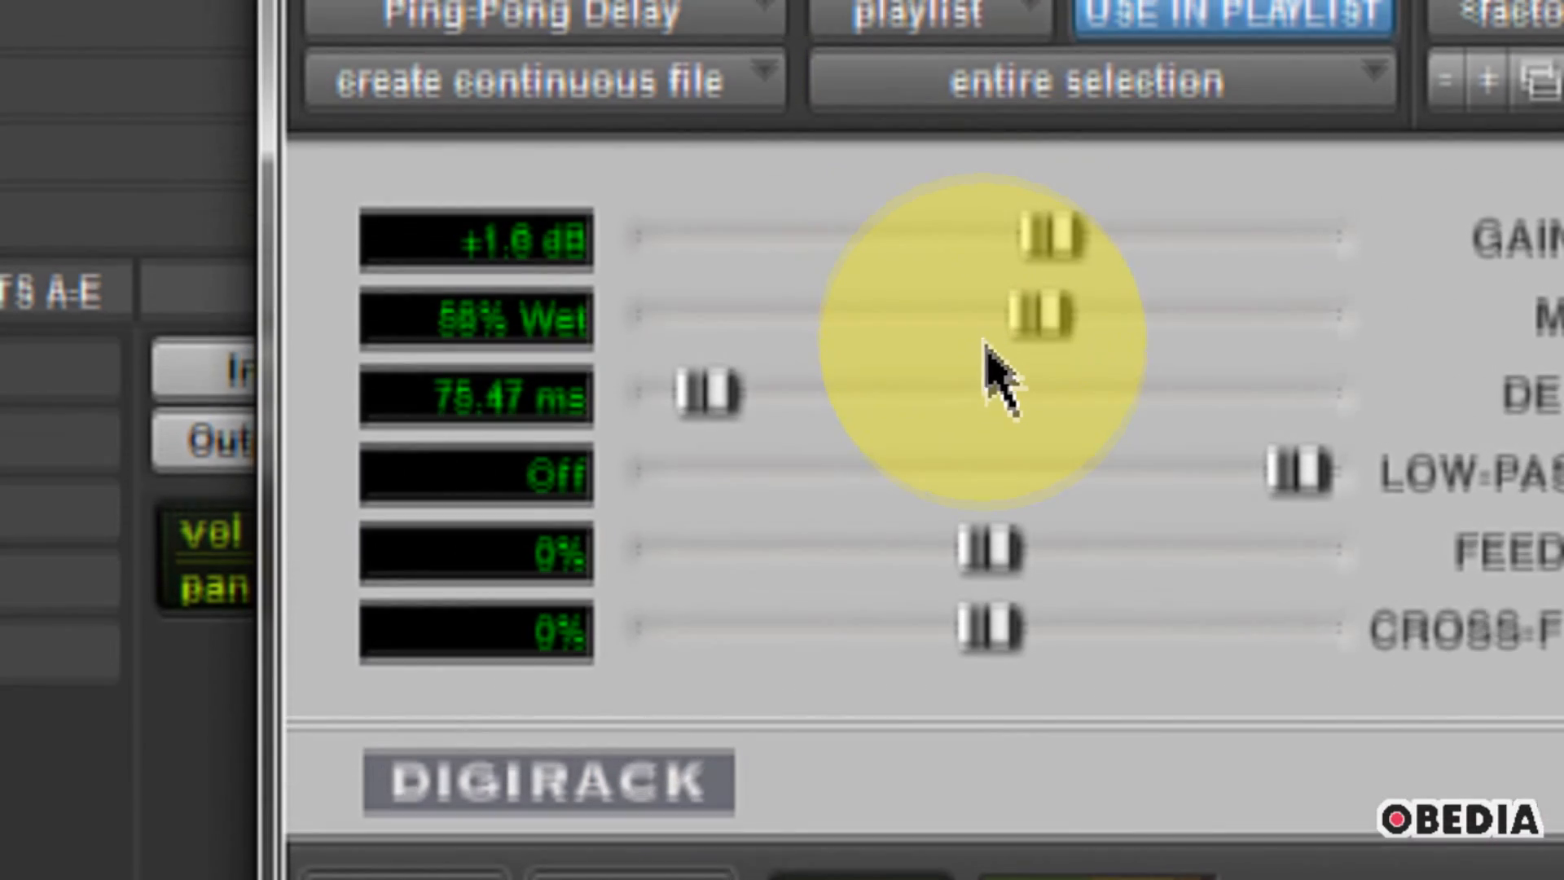
drag(709, 394, 678, 399)
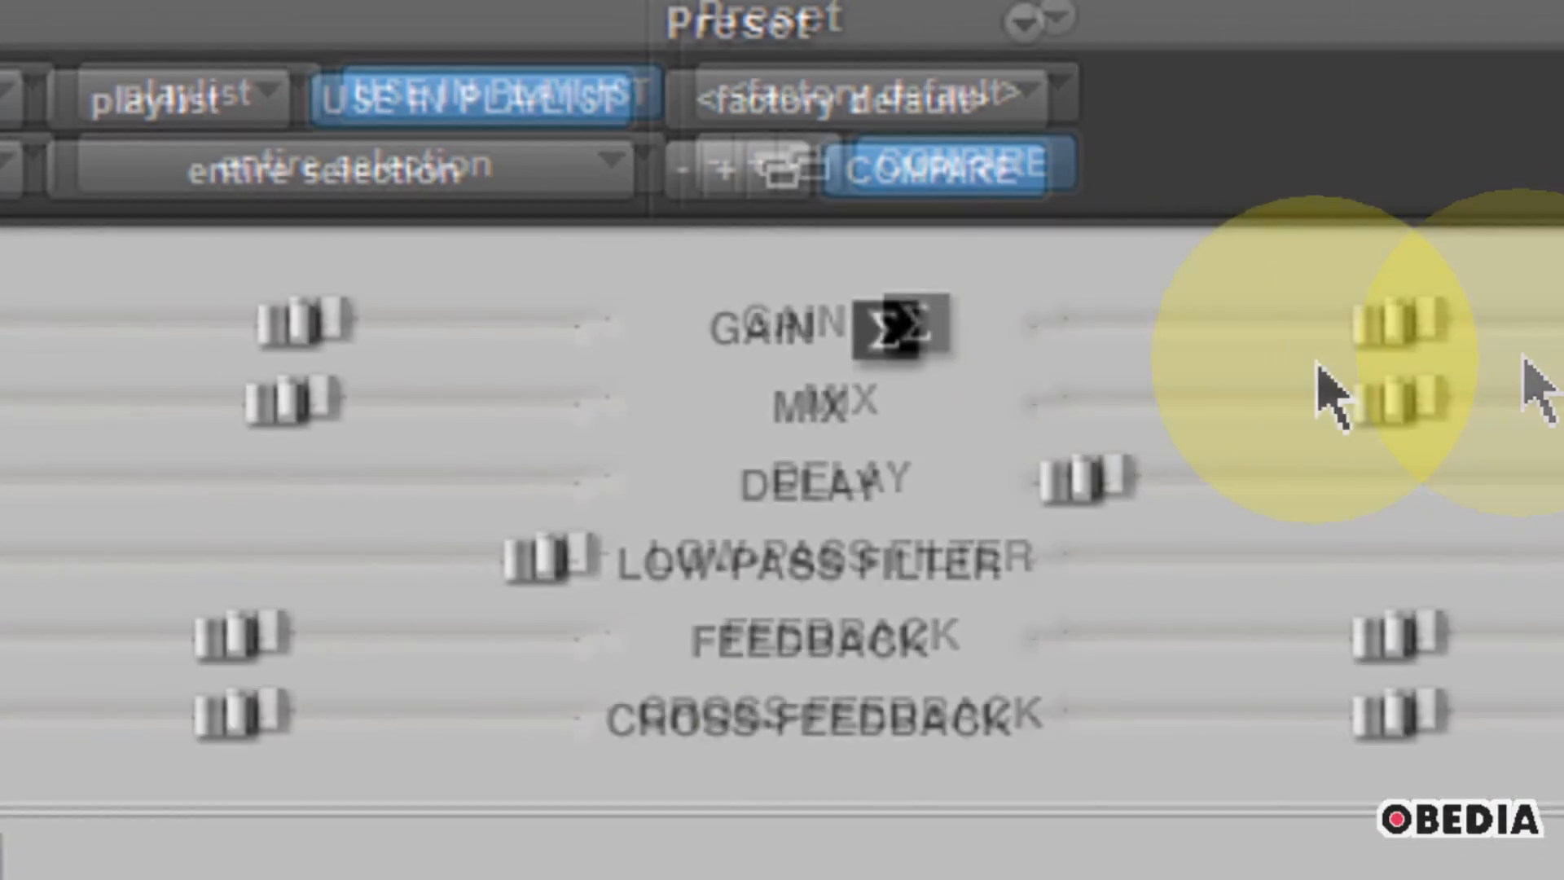
click(1023, 225)
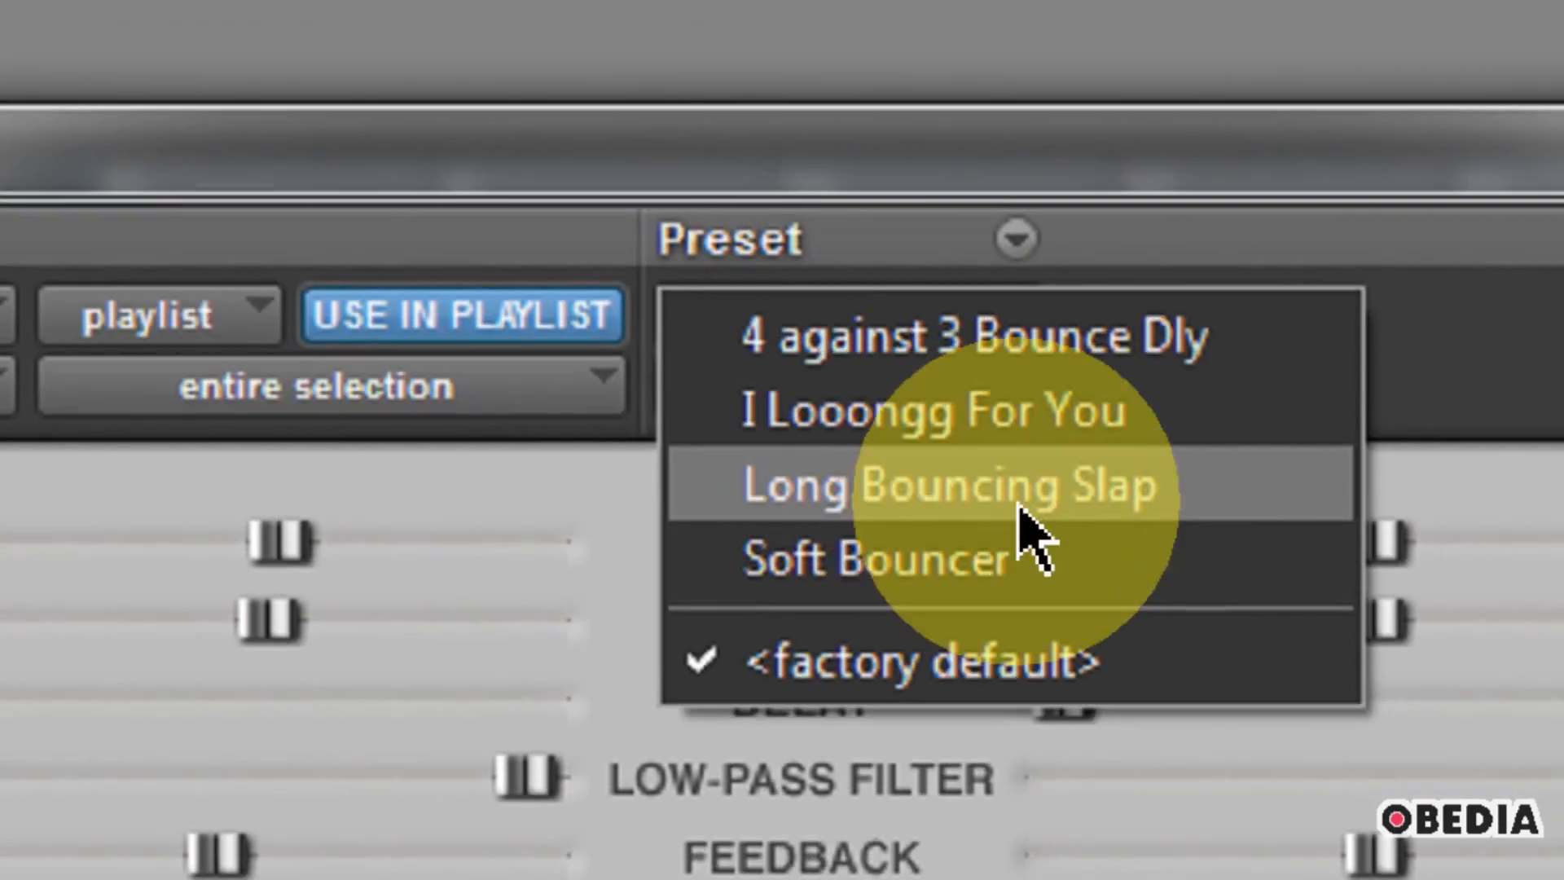
Load the Soft Bouncer preset and lower the left Feedback slider to -80%
click(870, 559)
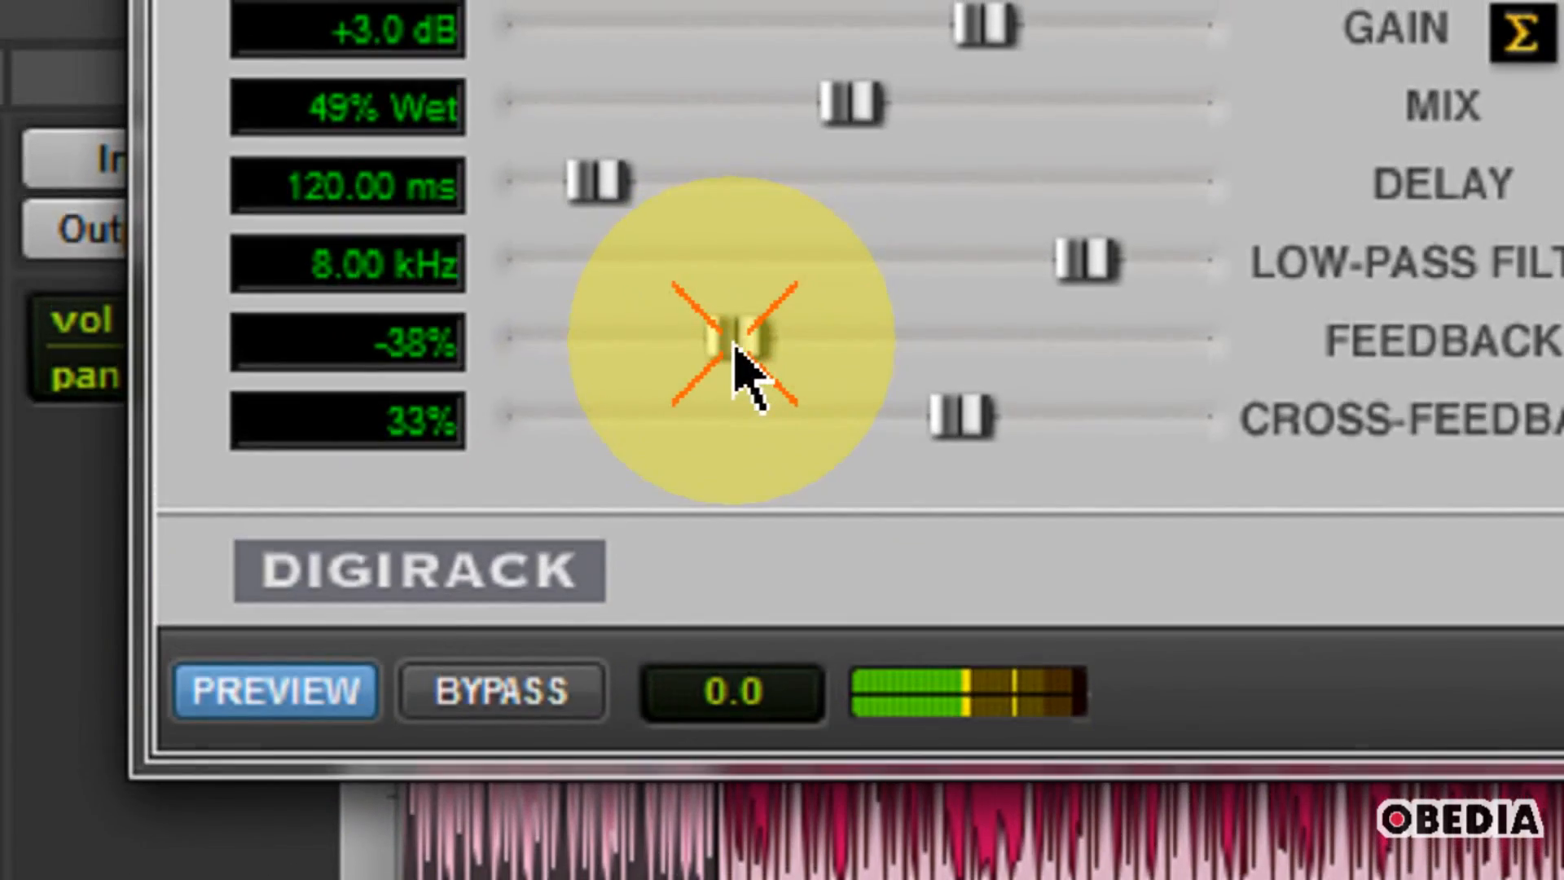
drag(739, 339, 738, 385)
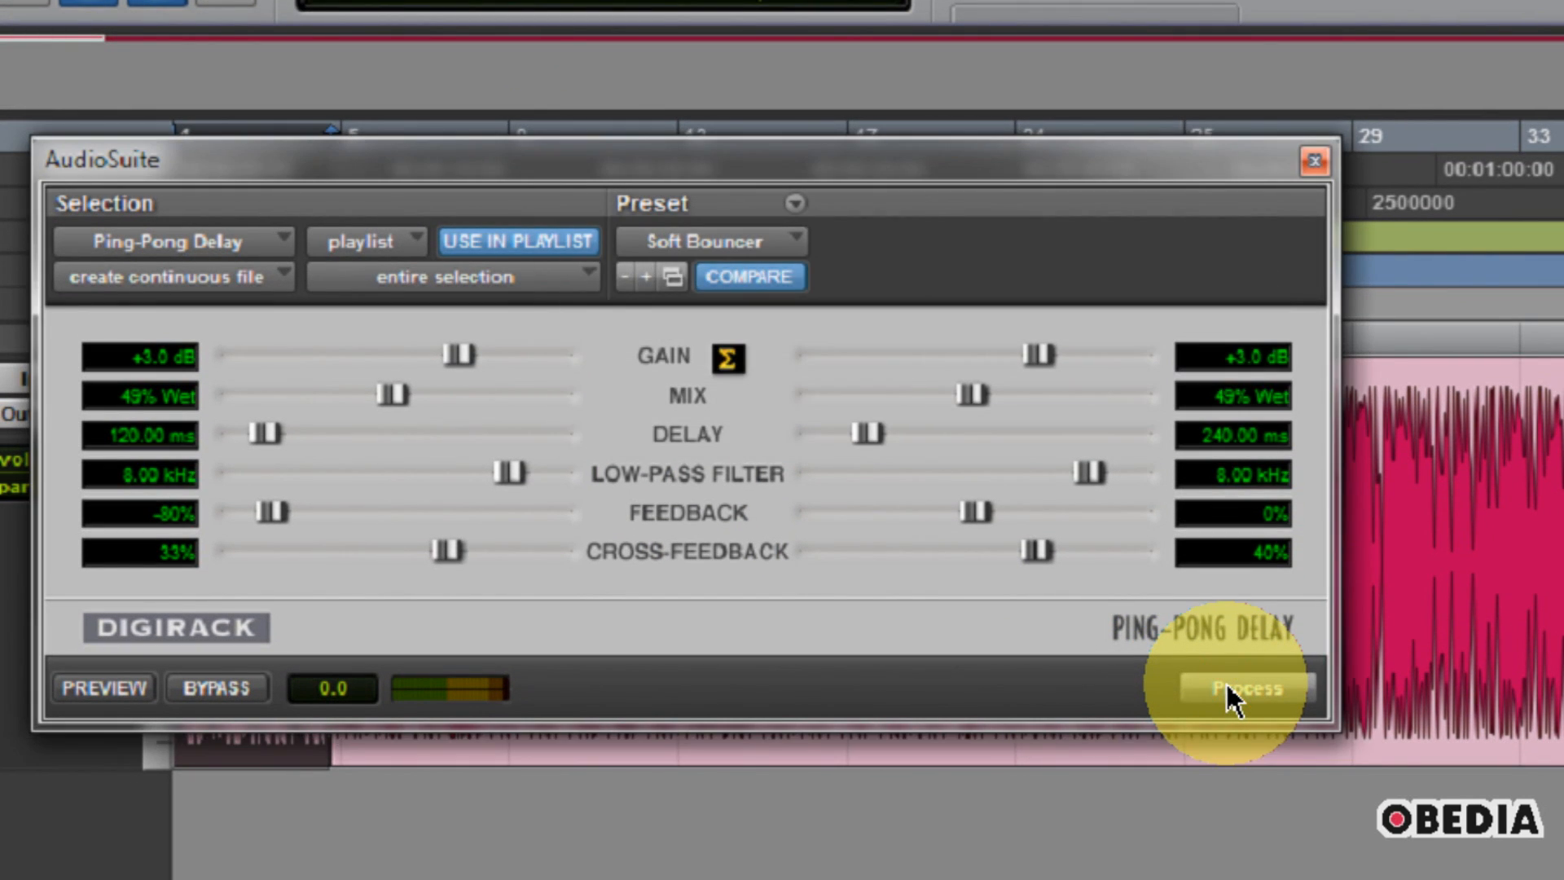
Process the Soft Bouncer delay onto the opening drum bars and close the plug-in window
click(1237, 687)
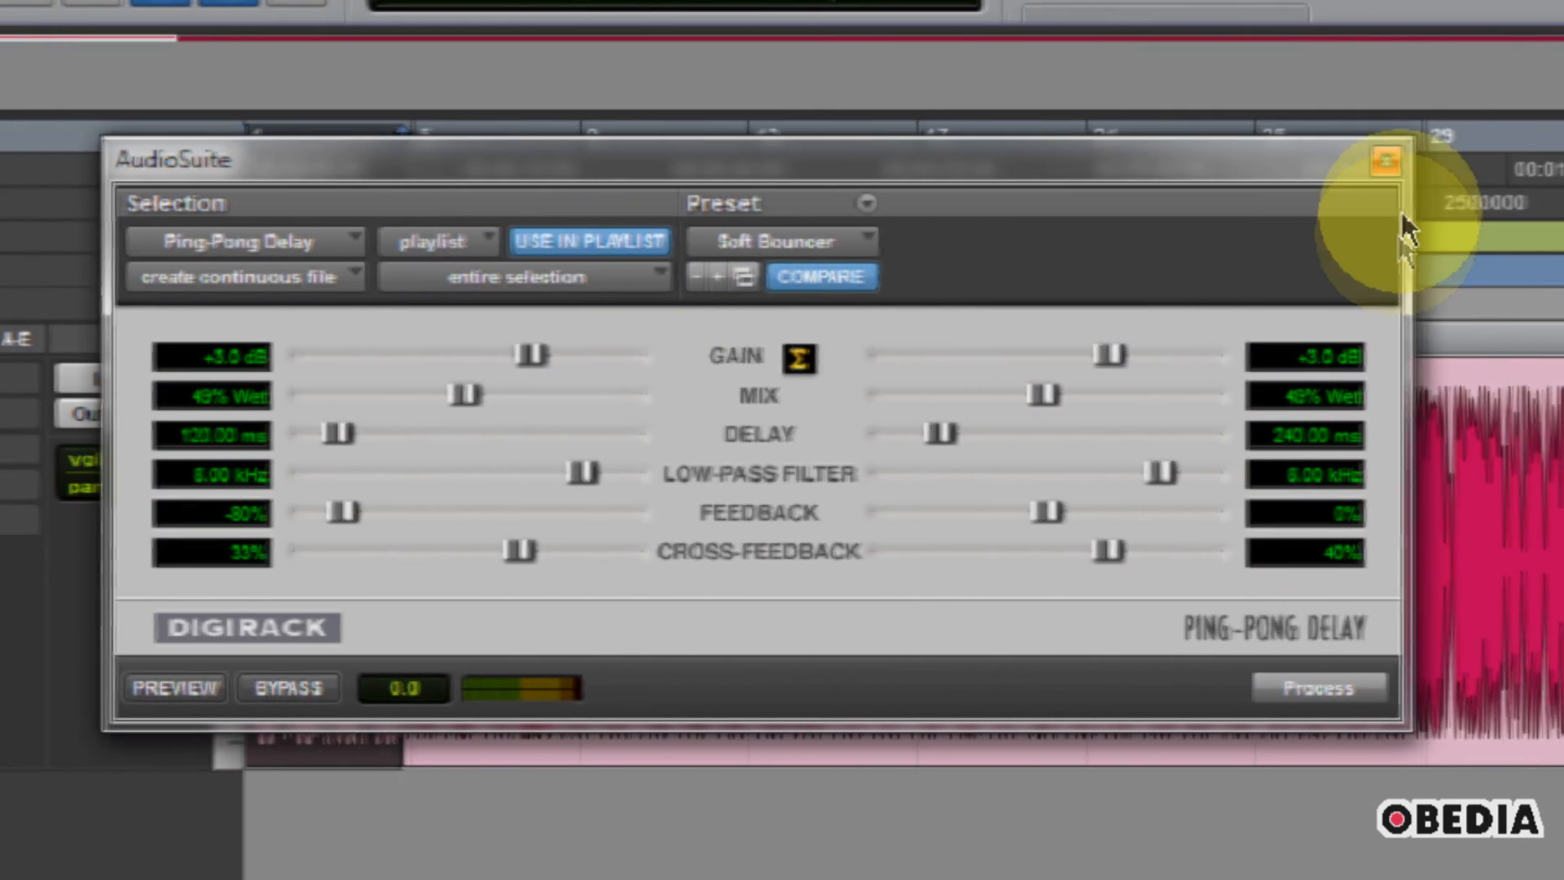
click(1381, 160)
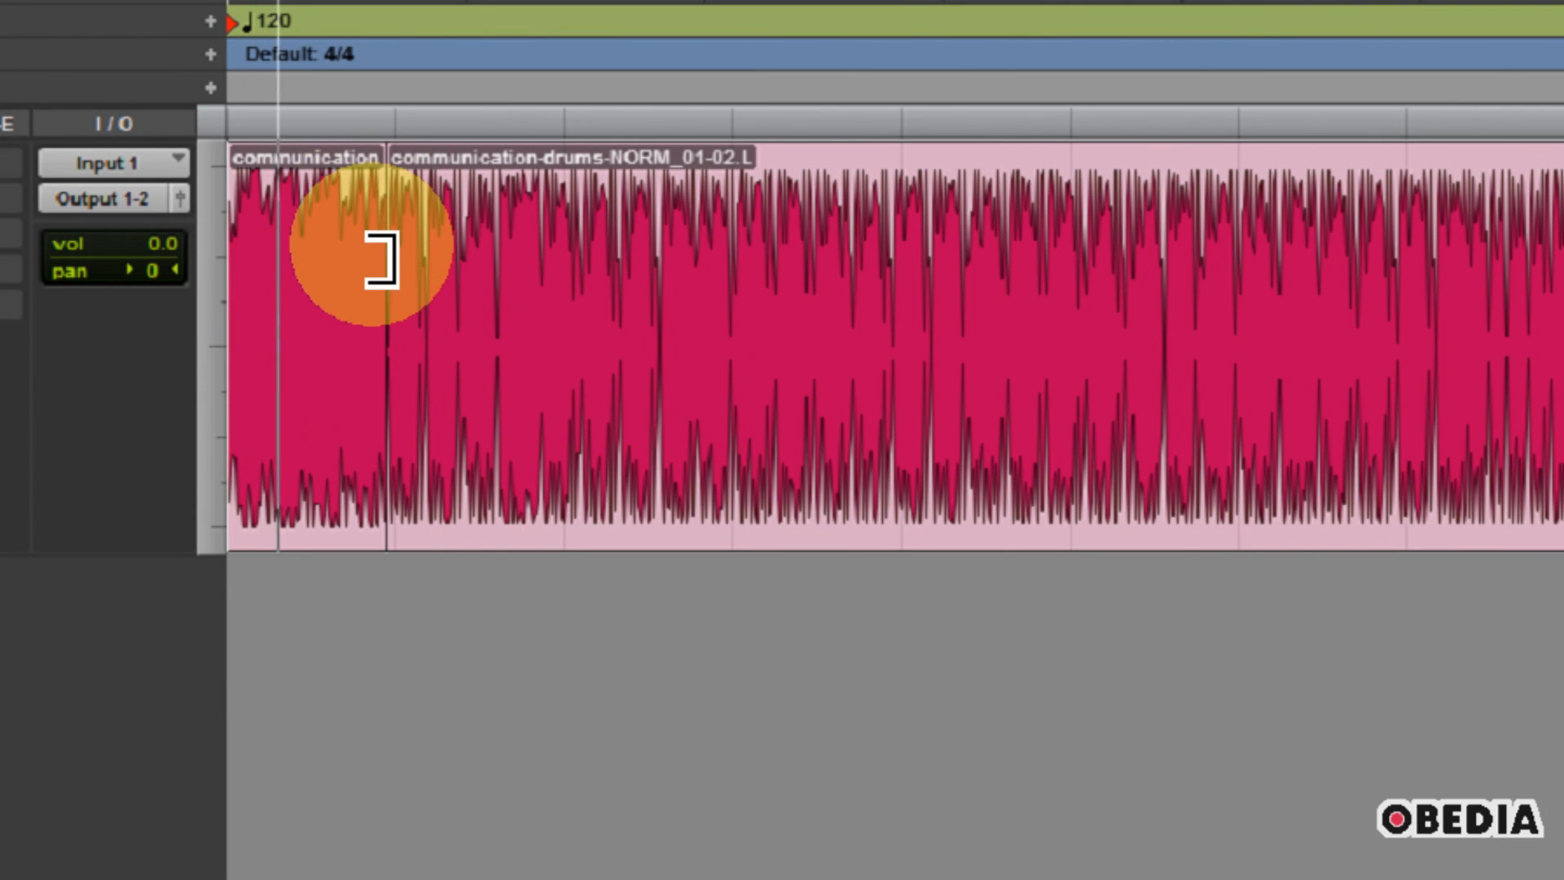
mouse_move(518, 305)
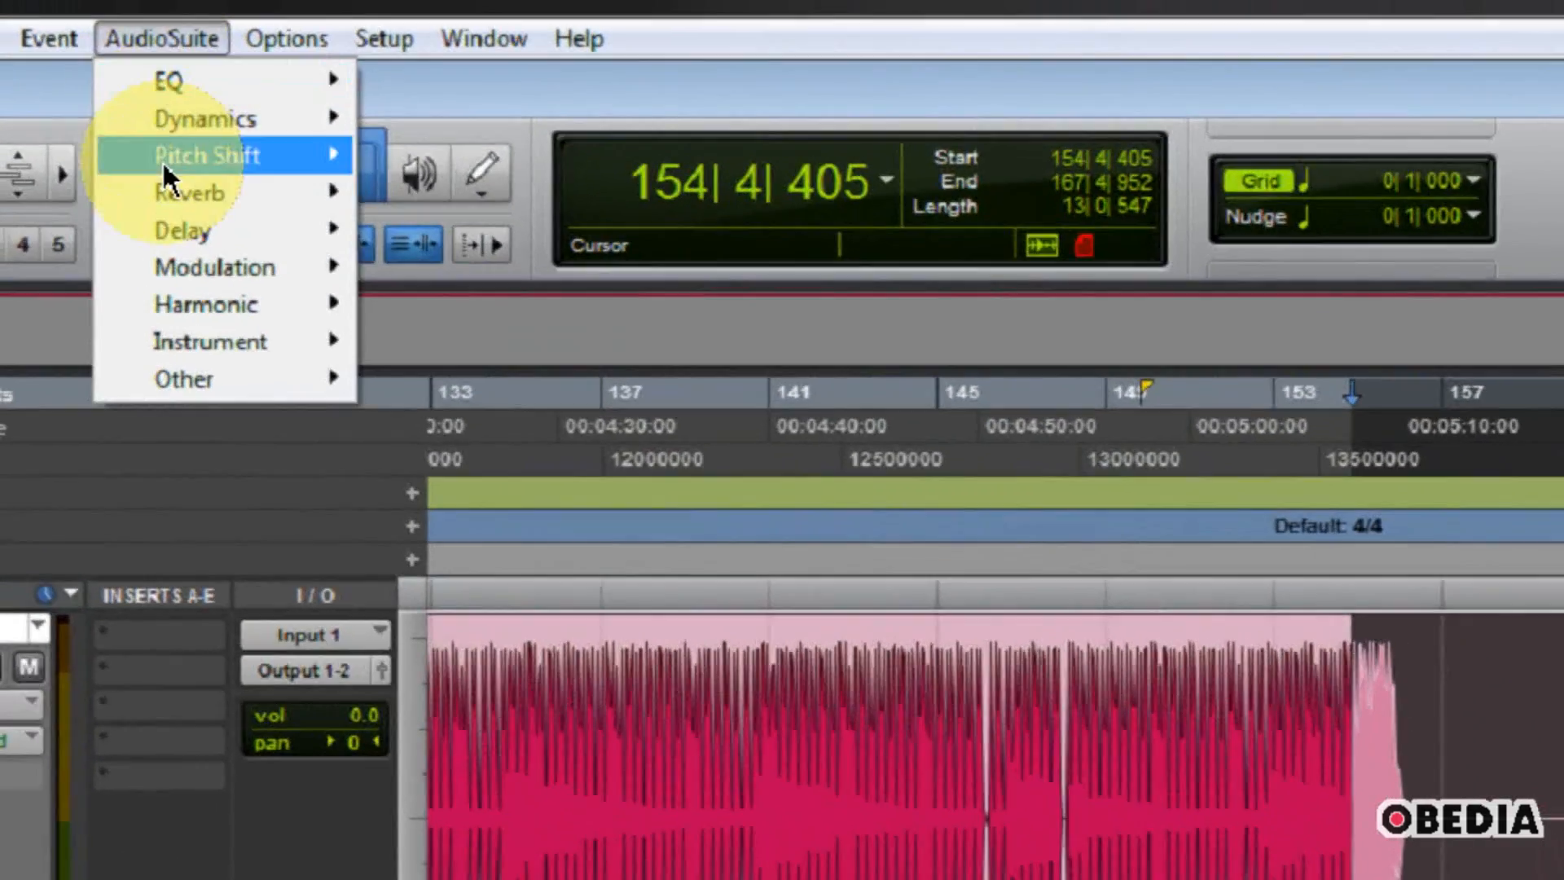
mouse_move(184, 233)
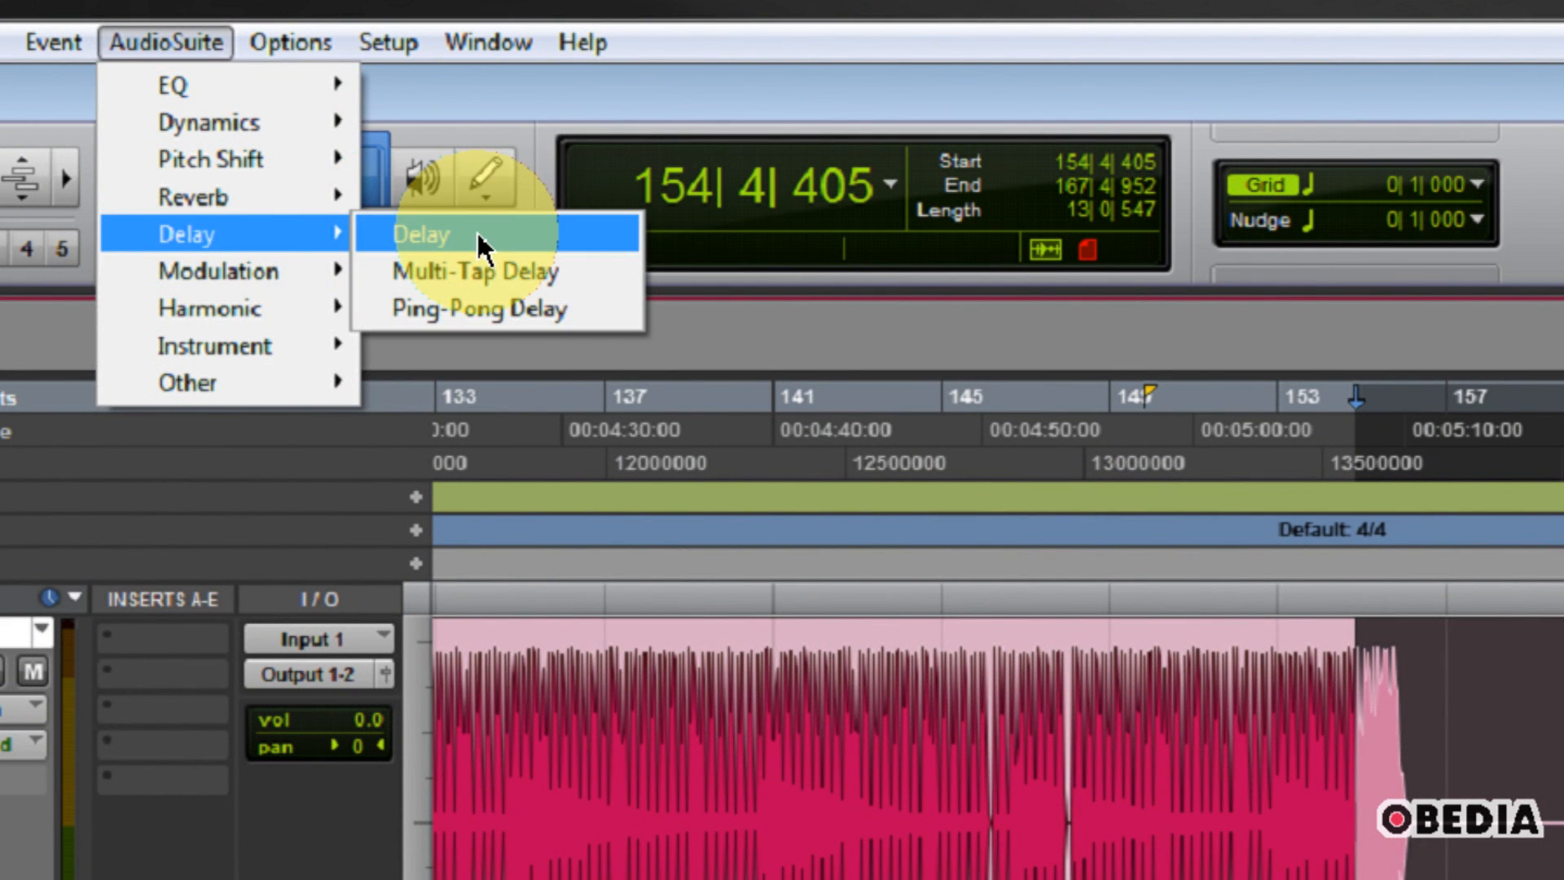
Bring up AudioSuite > Delay > Delay (Mod Delay) for the final bars and list its preset folders
click(419, 233)
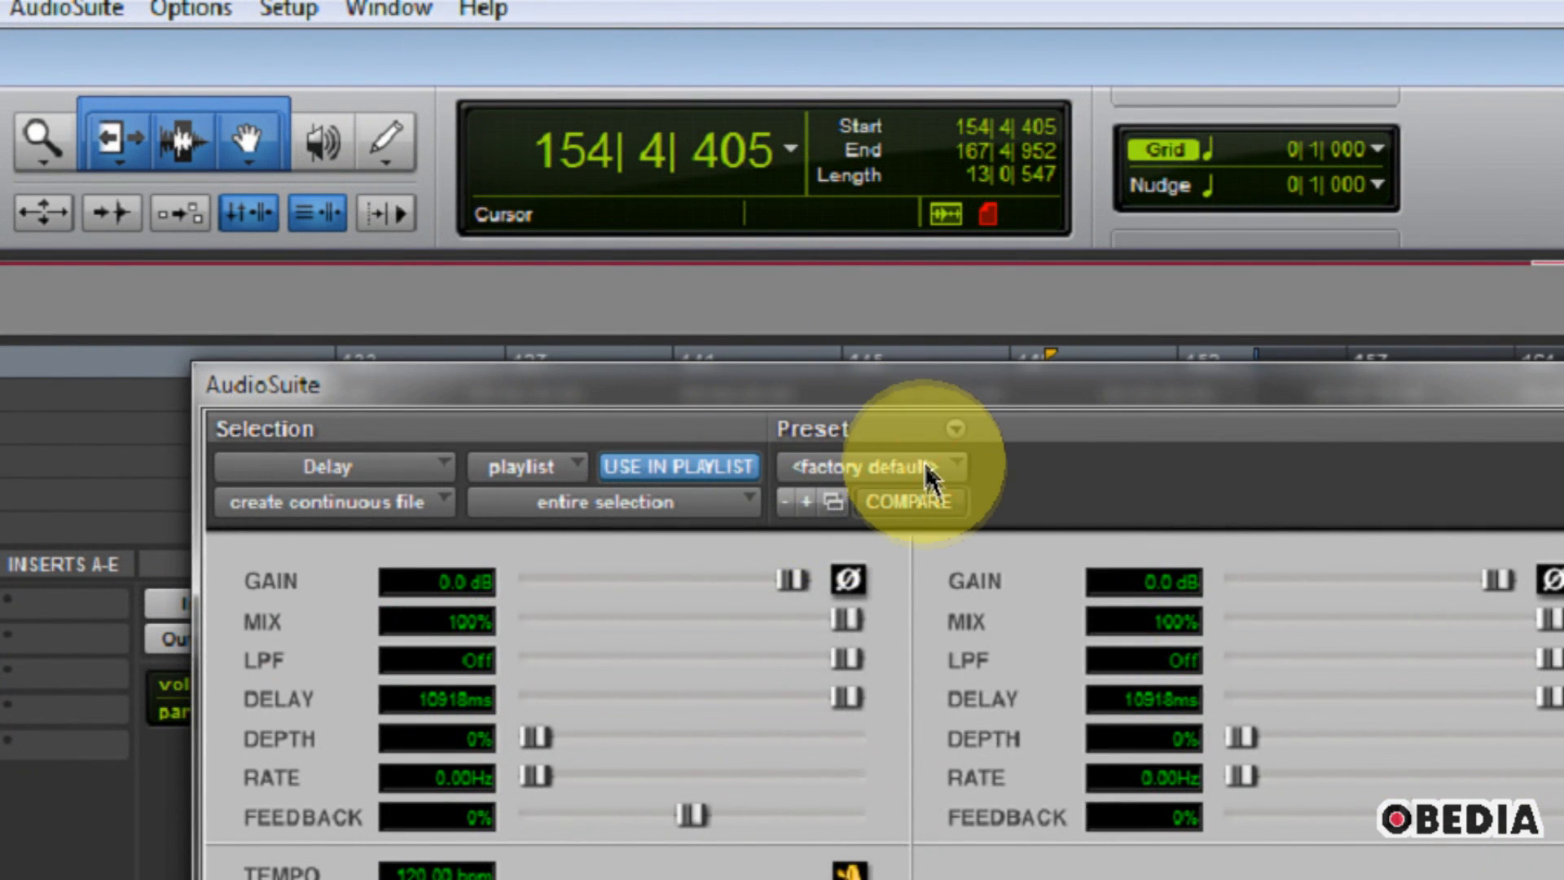
click(903, 467)
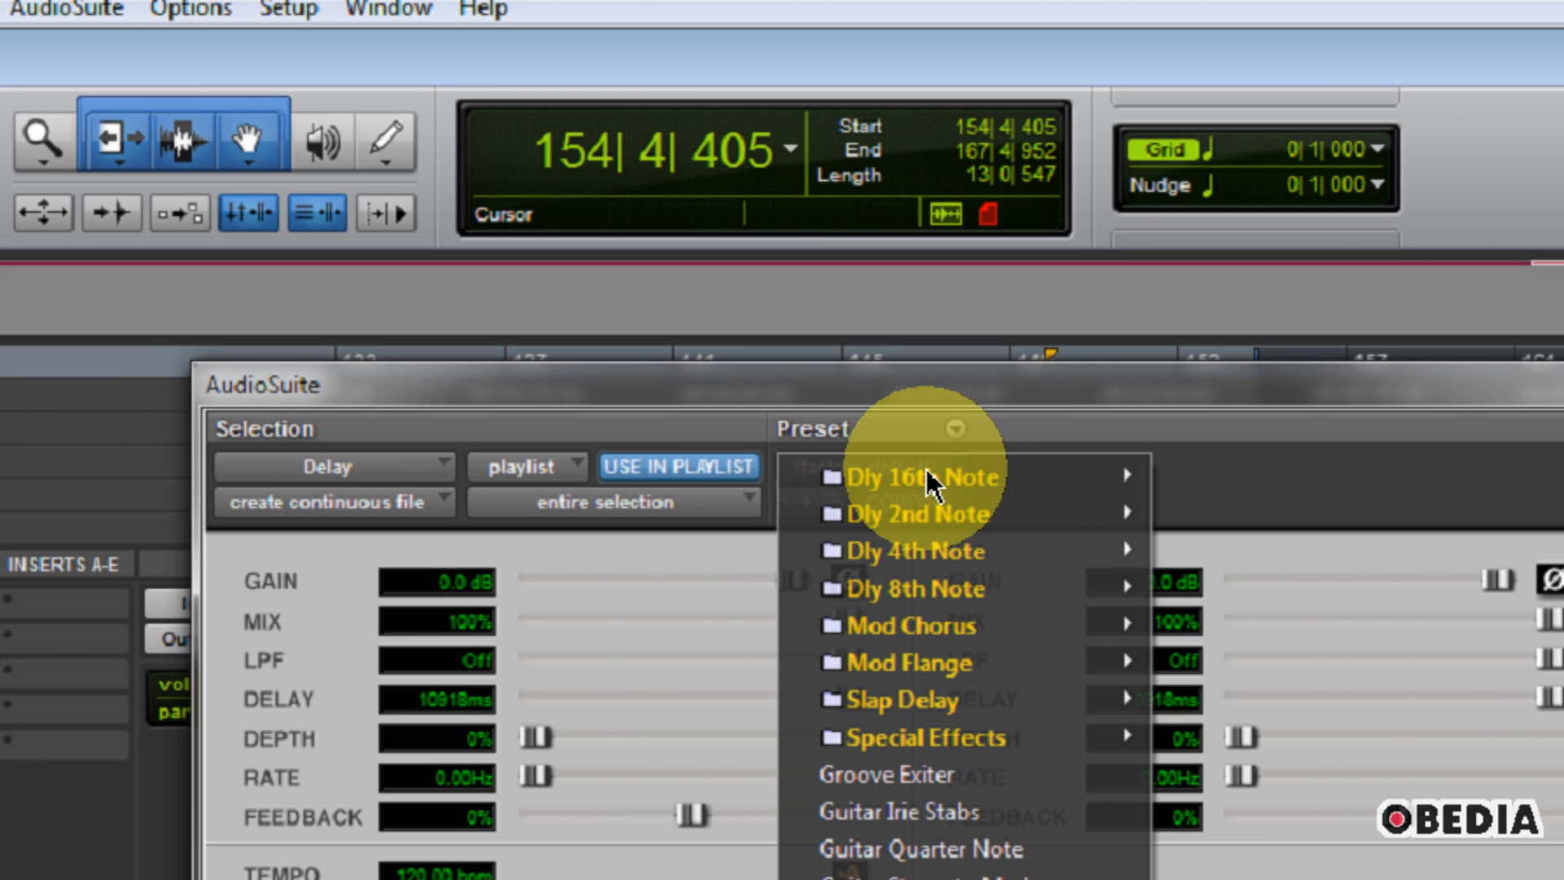
Load Dly 16th Note > 16th Light Mod Ping Pong [Med Dly] and process it onto the final bars of Audio 1
click(908, 477)
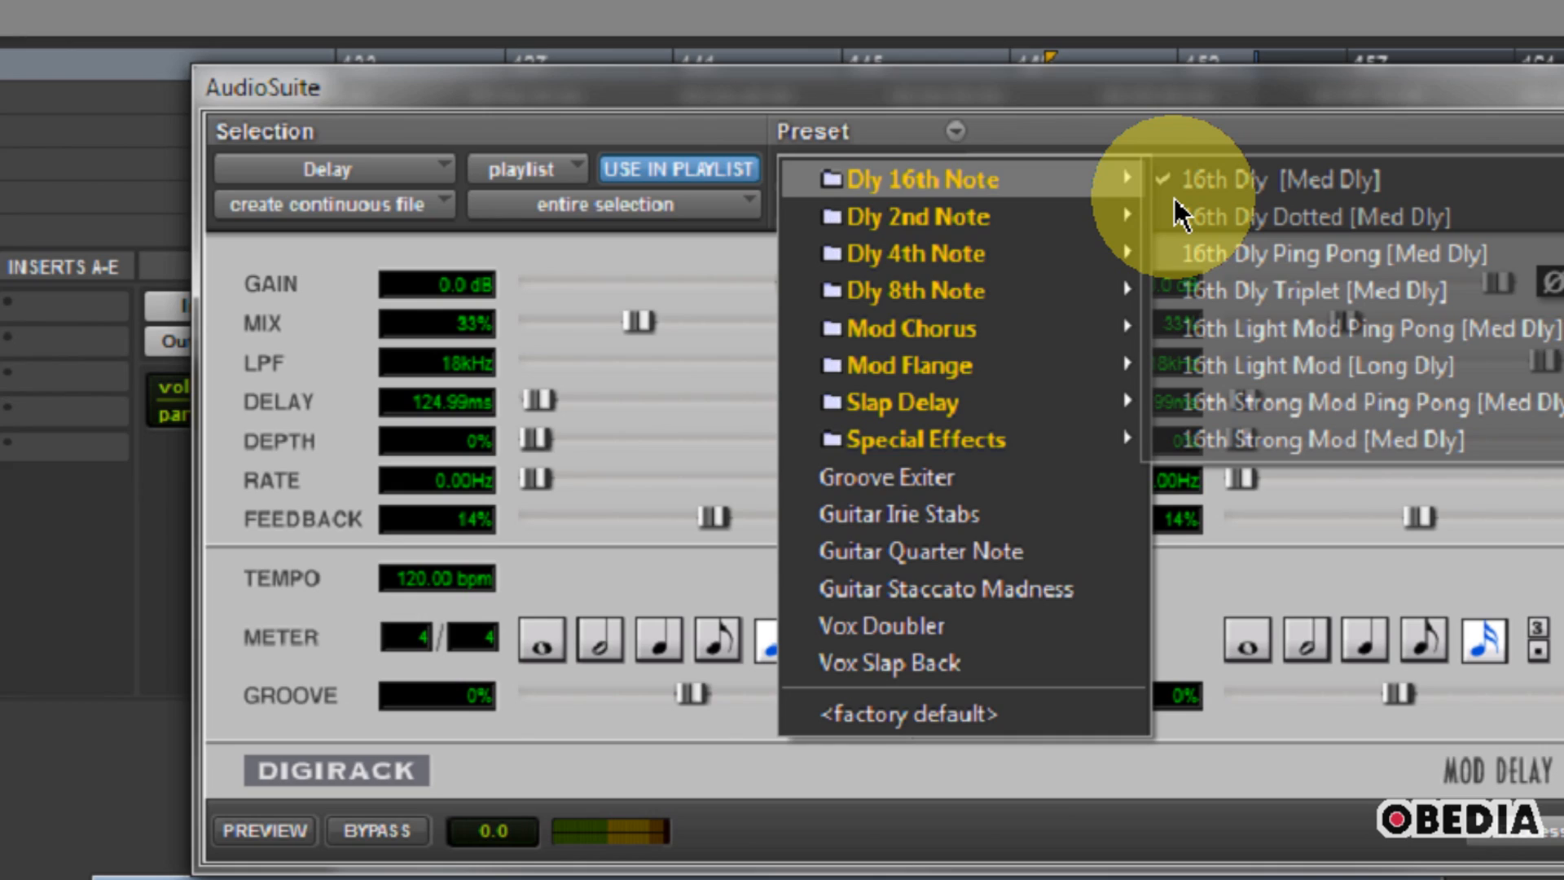
click(1358, 328)
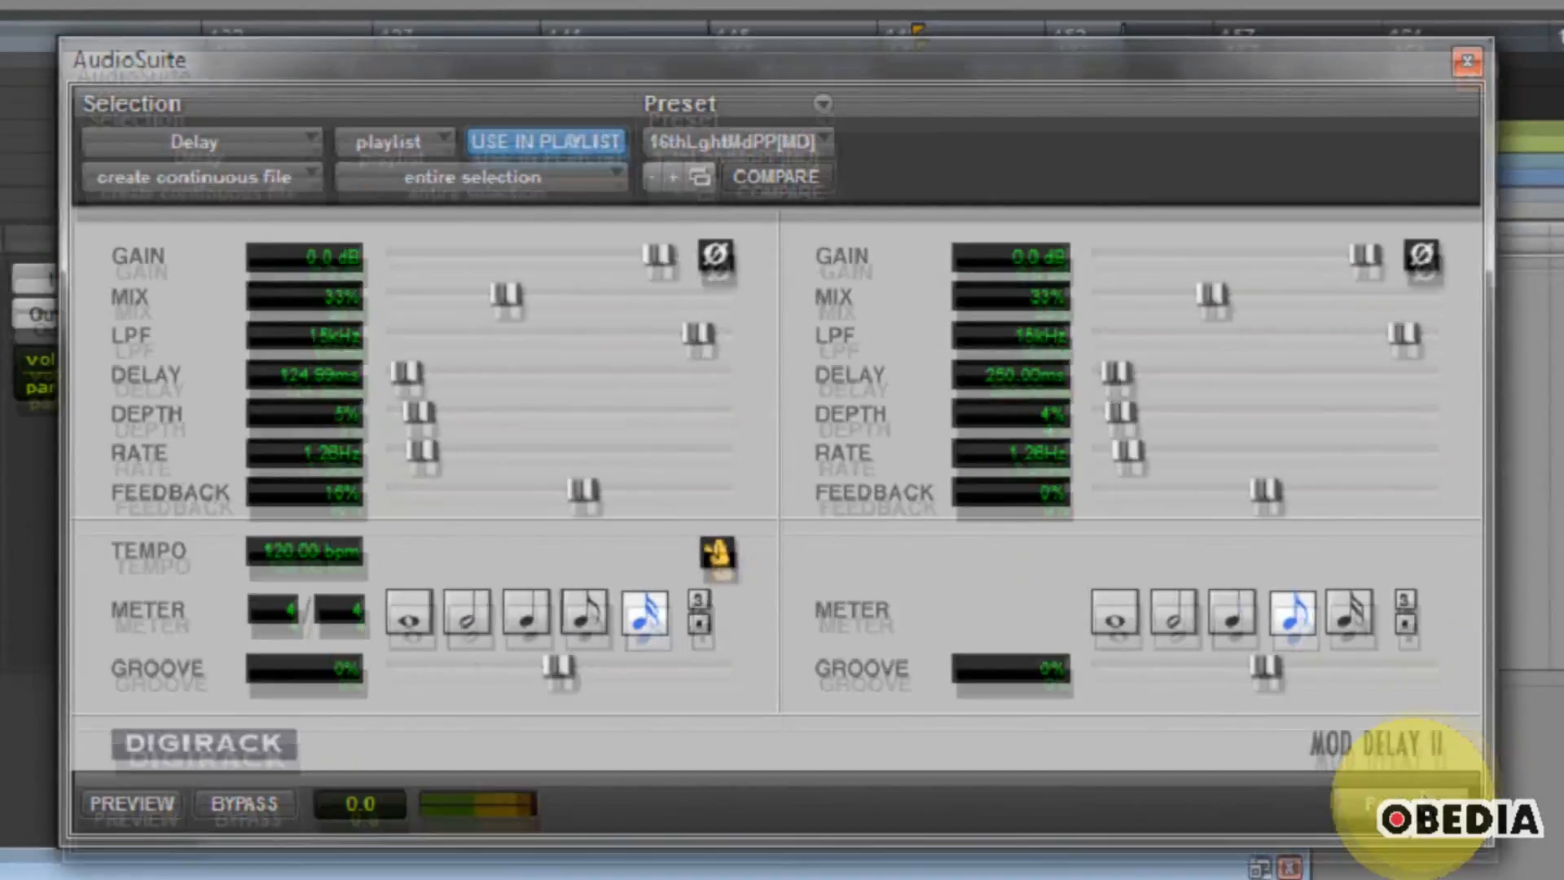
click(1353, 717)
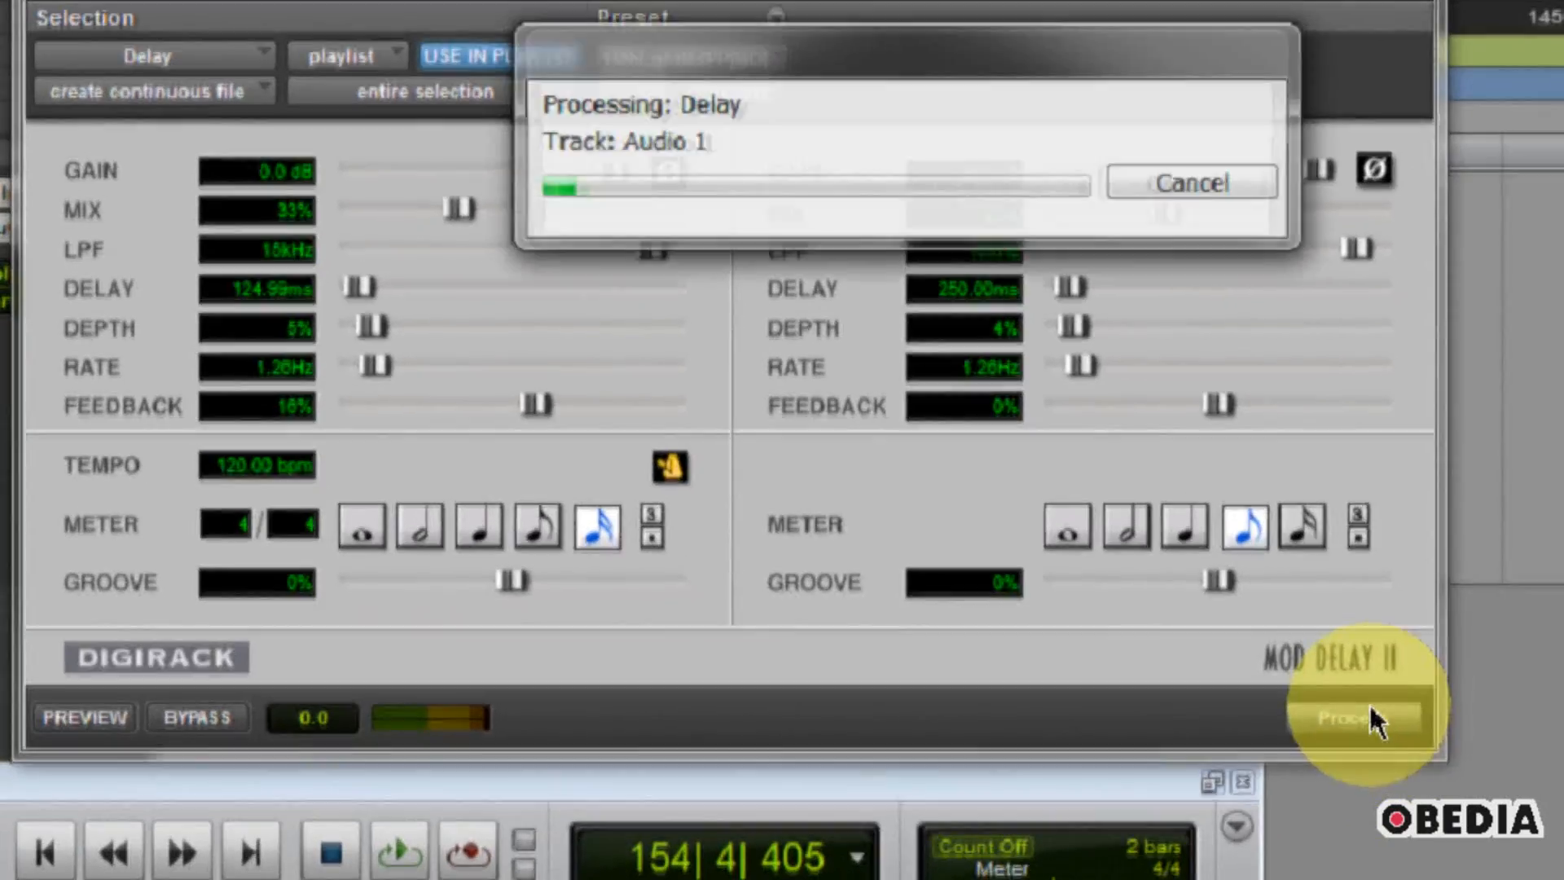